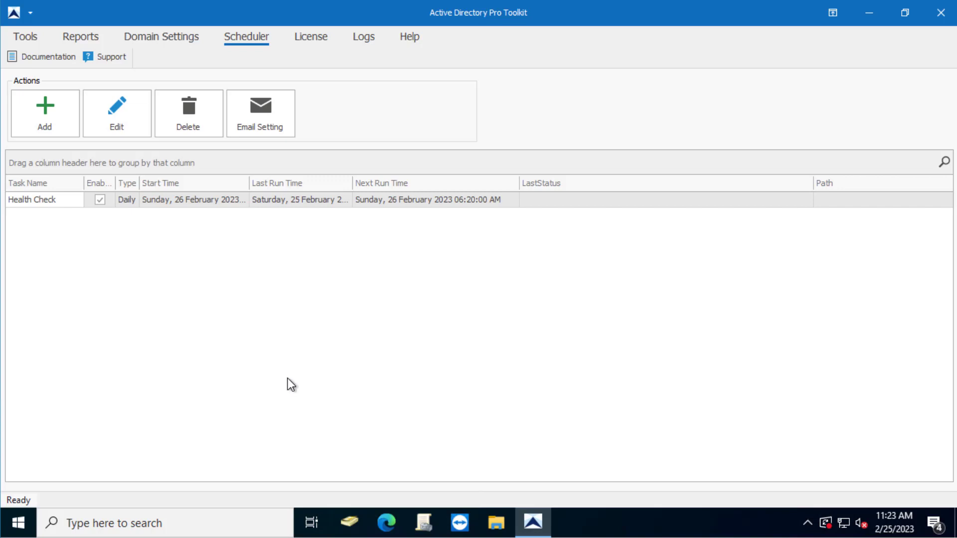
mouse_move(305, 96)
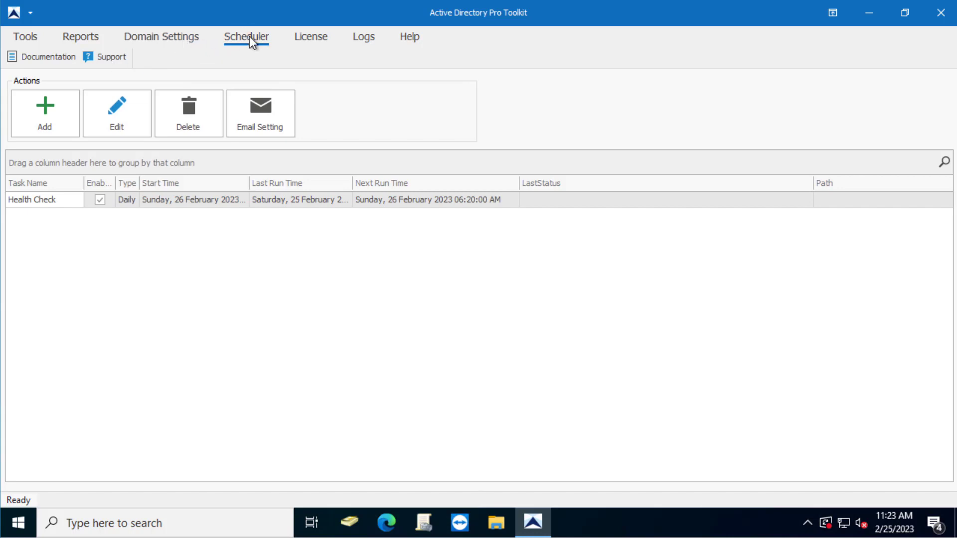
click(247, 37)
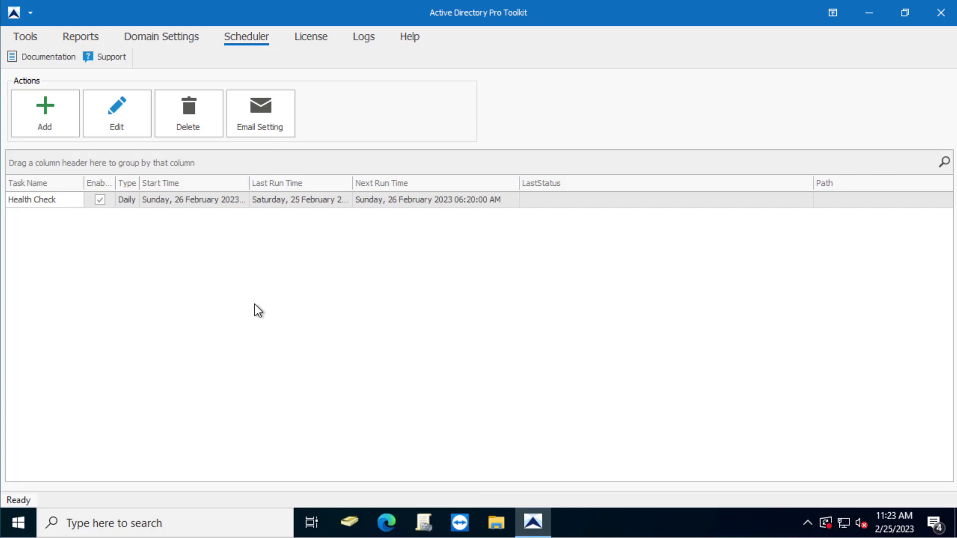
mouse_move(273, 312)
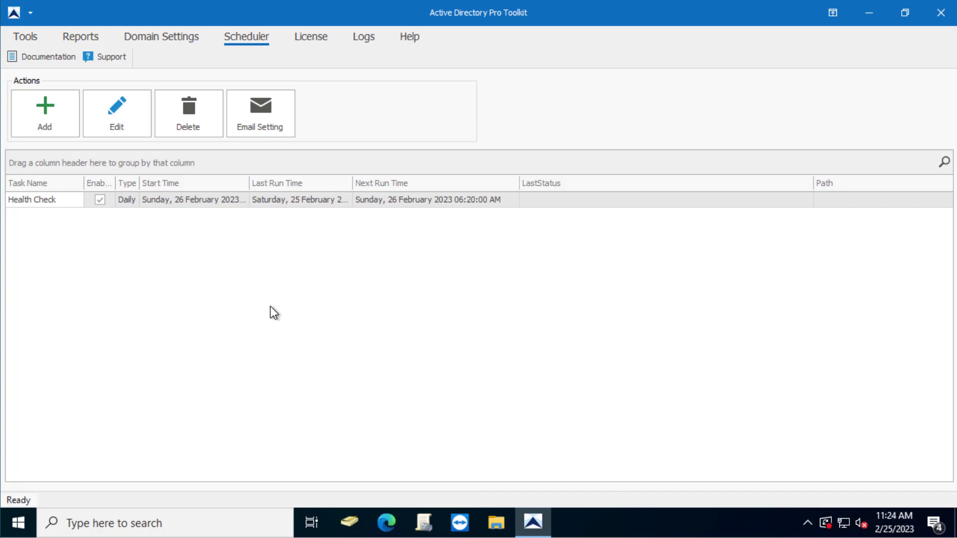
mouse_move(324, 132)
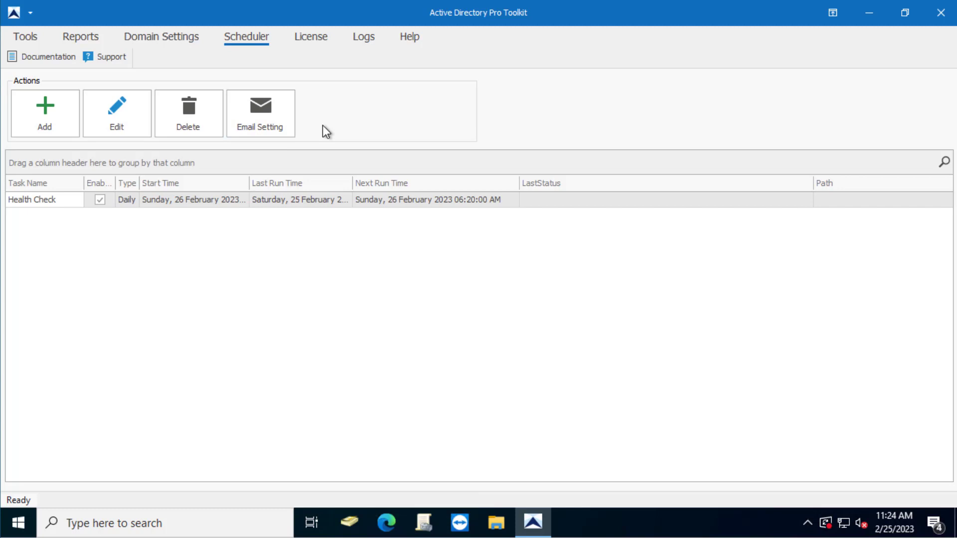
click(260, 112)
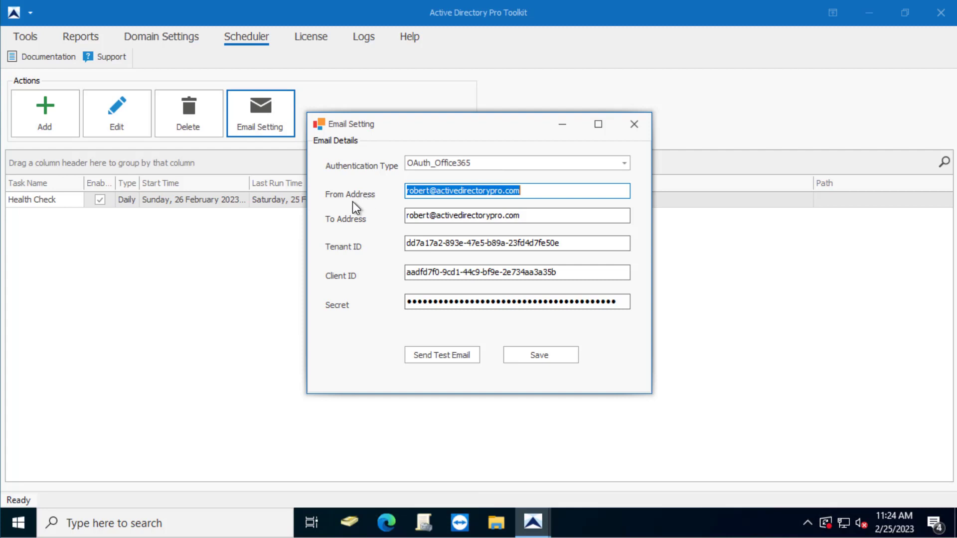
mouse_move(348, 228)
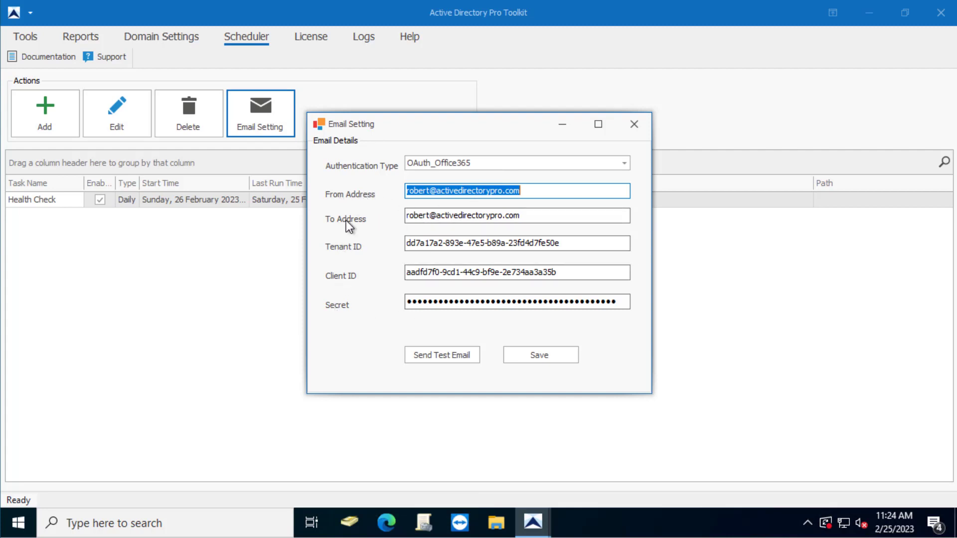
click(622, 162)
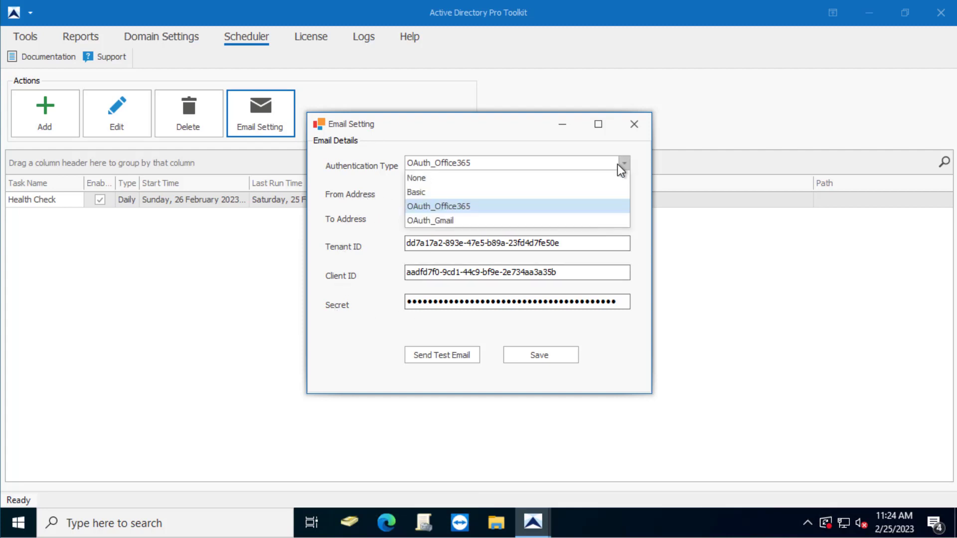
click(417, 192)
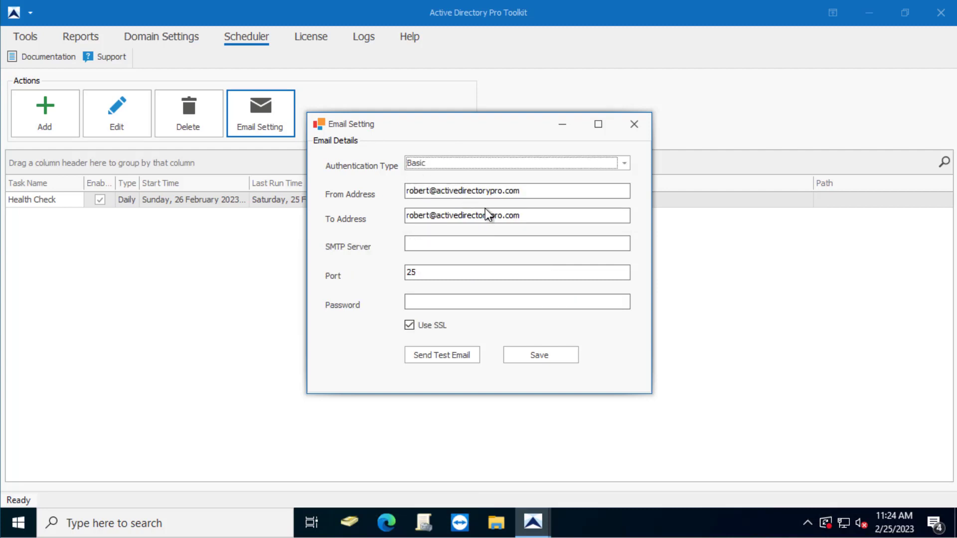
mouse_move(479, 257)
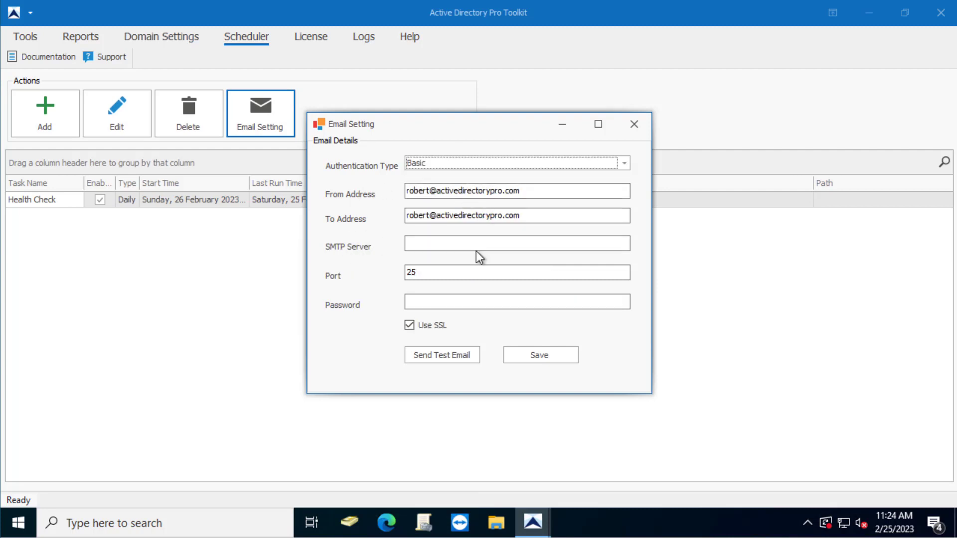
mouse_move(578, 296)
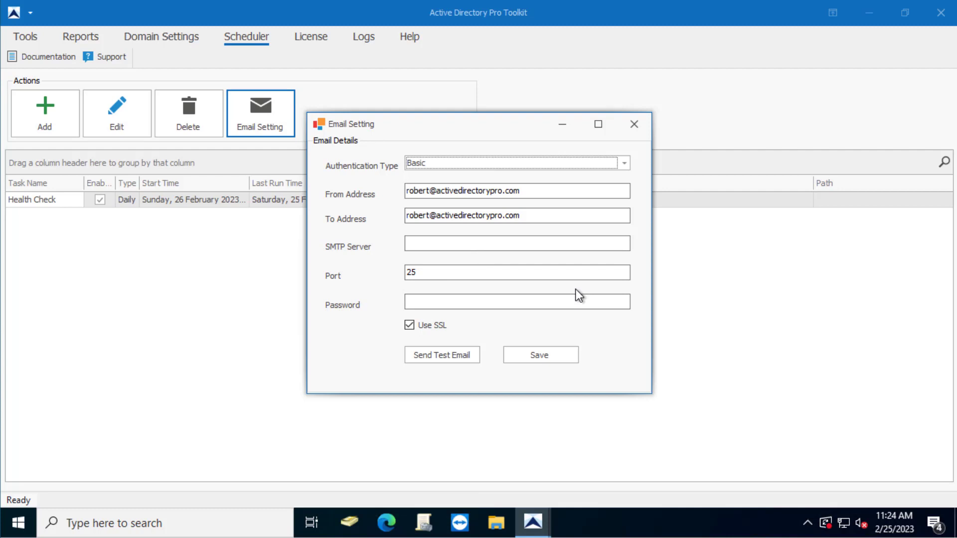
Step: Keep OAuth_Office365 authentication and save the email settings, confirming the notice
click(623, 162)
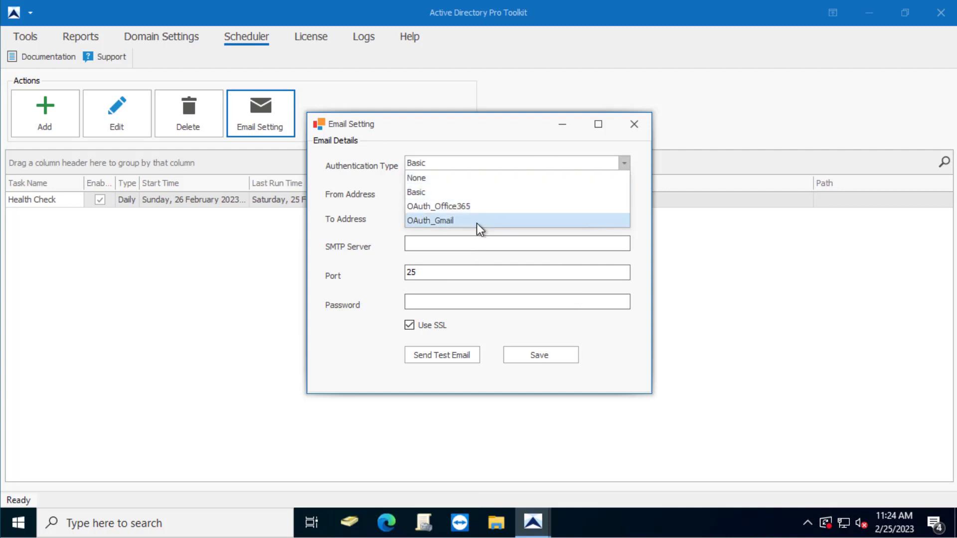
click(437, 206)
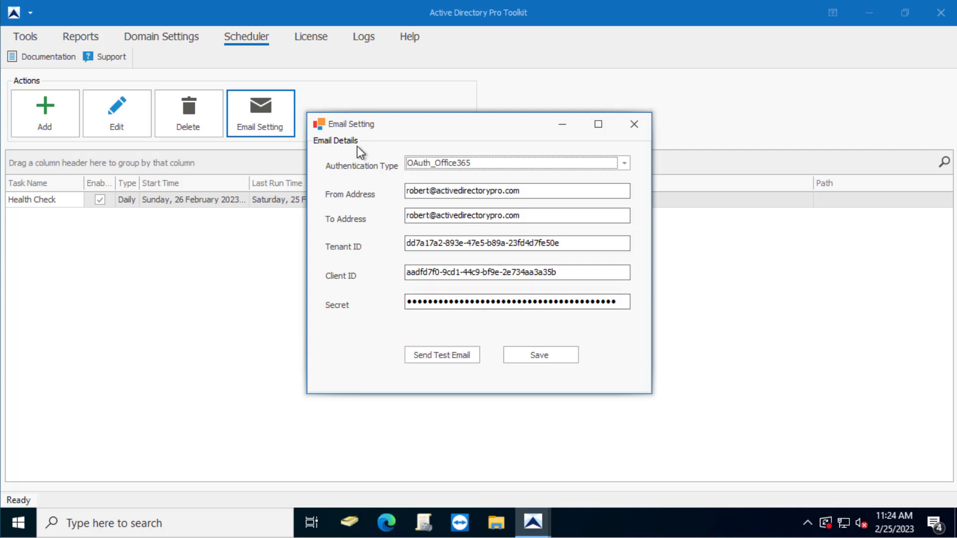
click(539, 355)
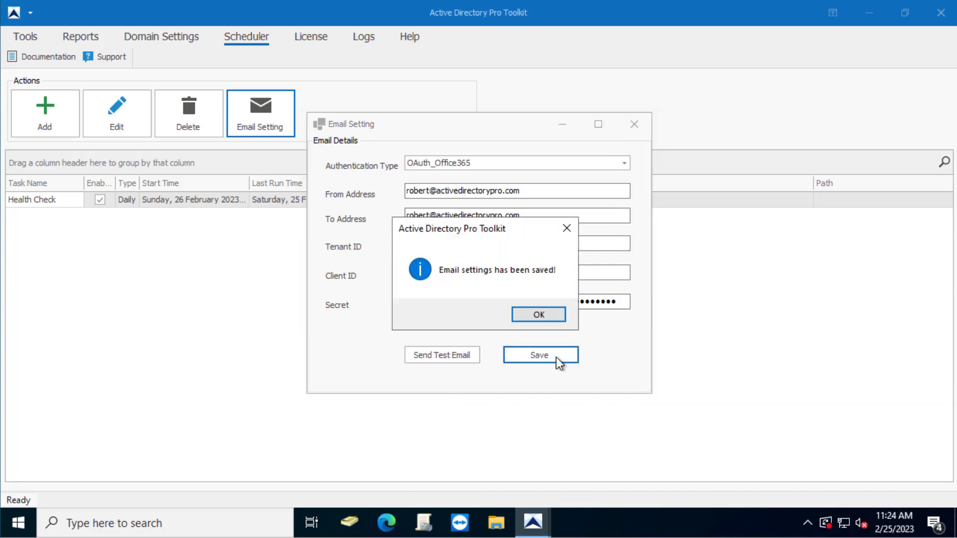
click(538, 314)
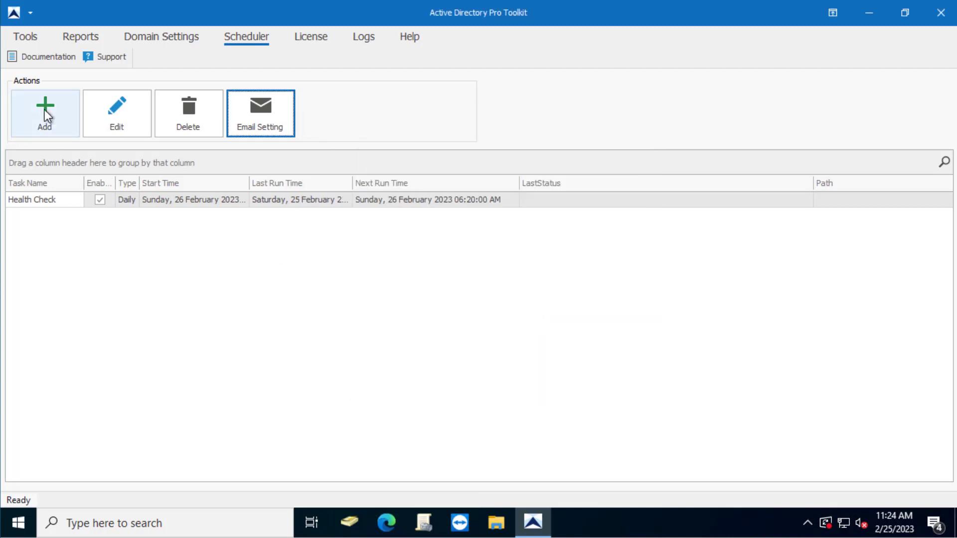
mouse_move(263, 224)
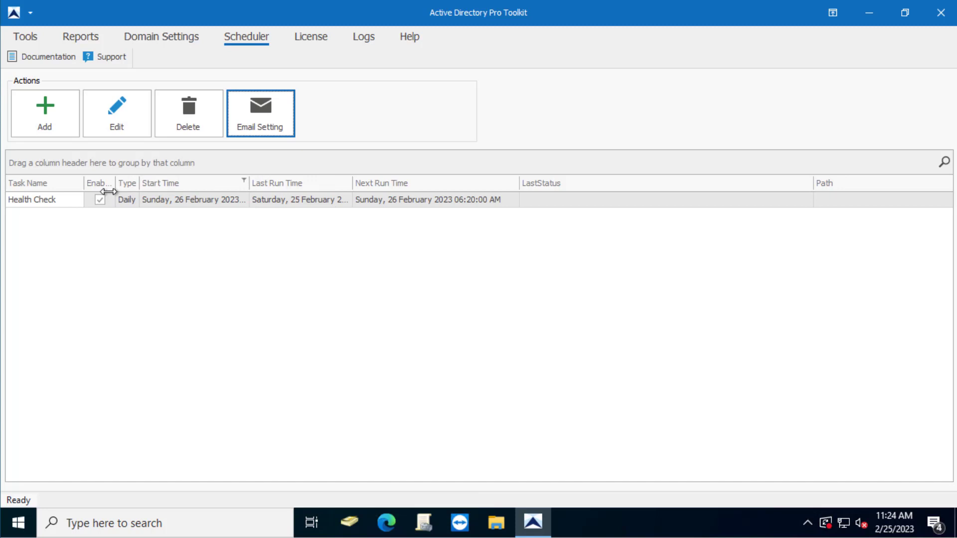
mouse_move(55, 289)
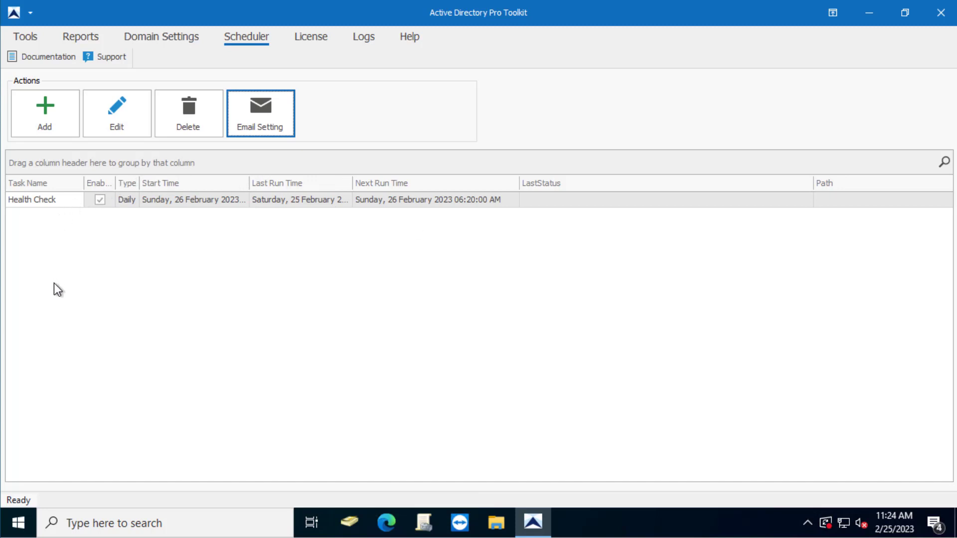
mouse_move(306, 258)
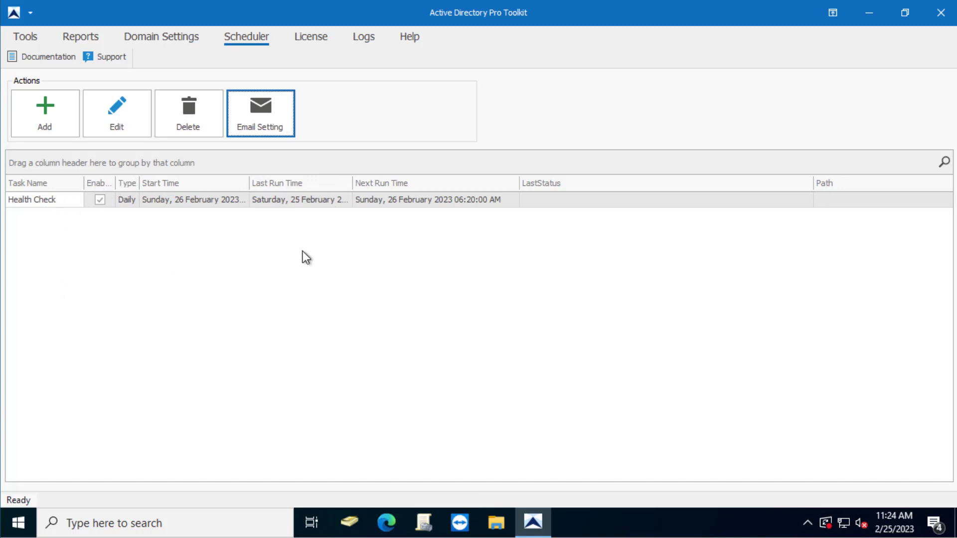
Step: Add a new scheduled task from the Scheduler Actions group
click(43, 112)
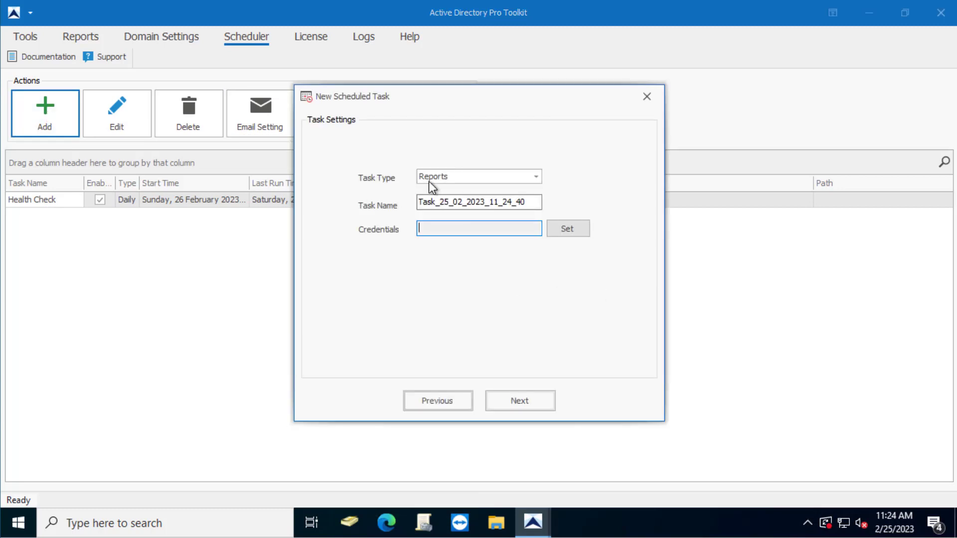
mouse_move(531, 169)
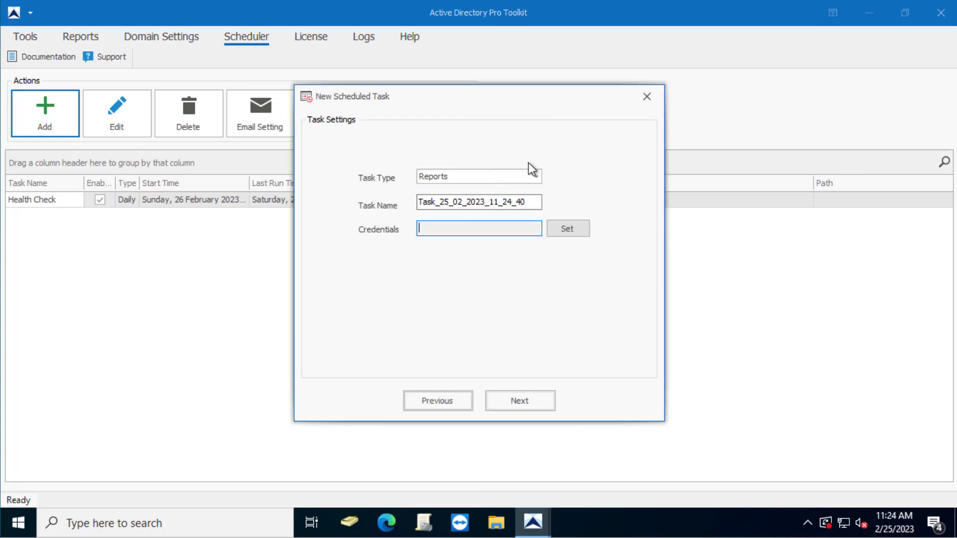
mouse_move(459, 184)
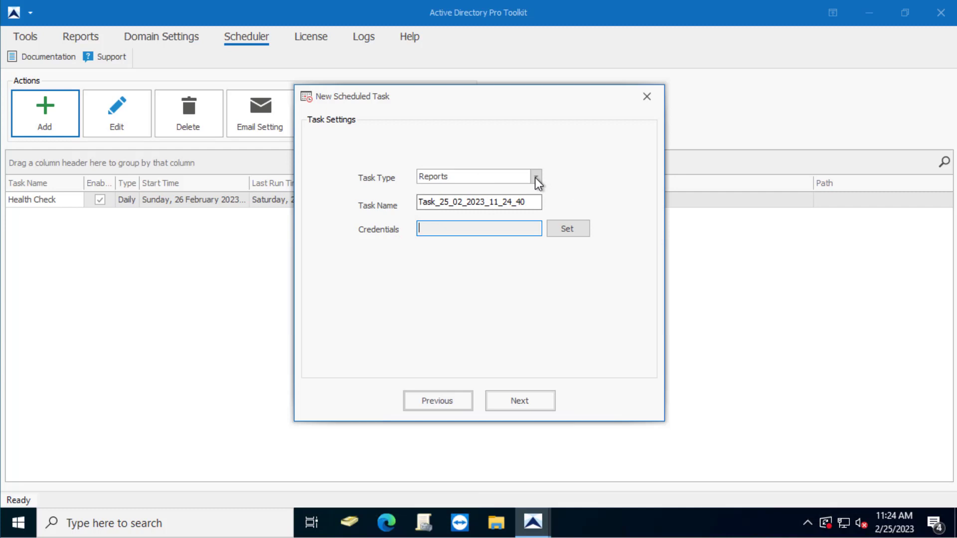
Step: Keep Reports as task type, name the task 'Bad Password Attempts', and go to set credentials
click(534, 176)
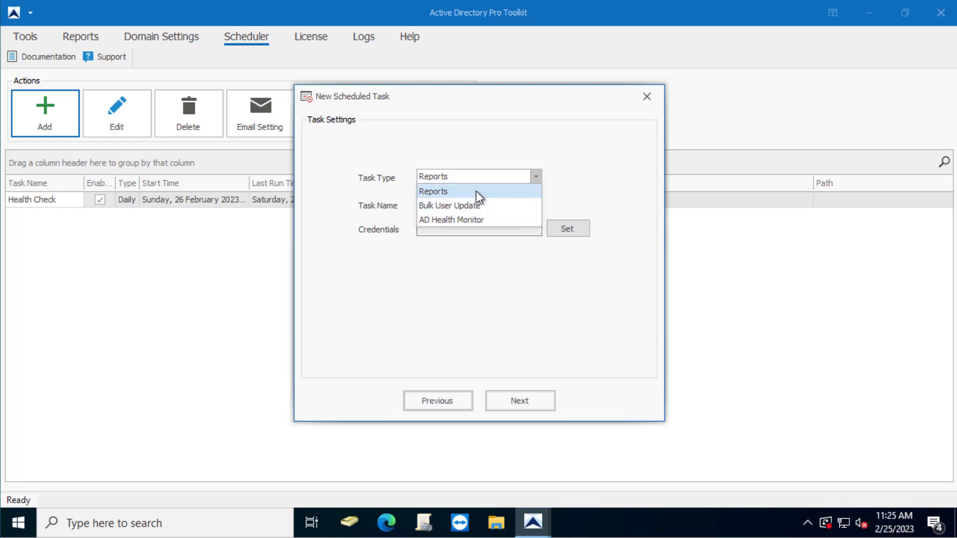
mouse_move(472, 199)
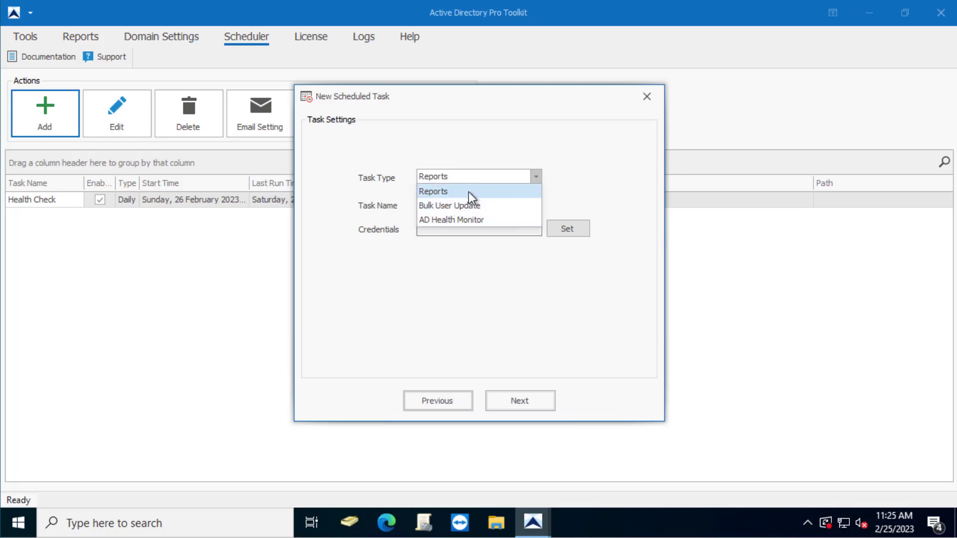
click(434, 191)
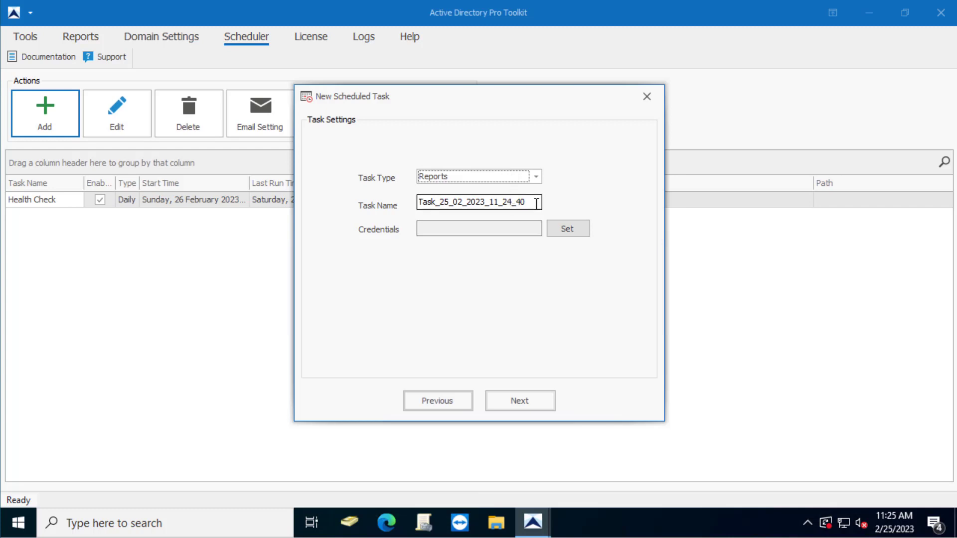
triple_click(479, 202)
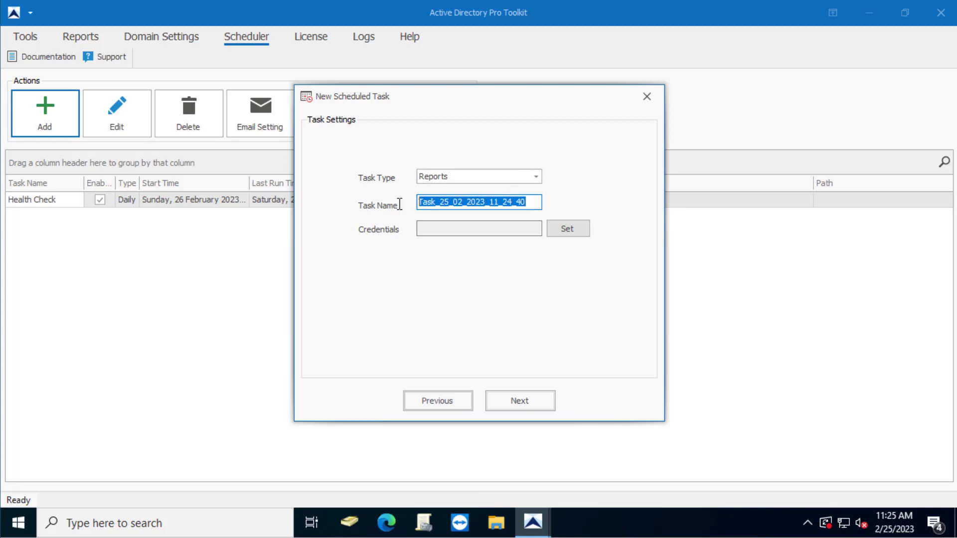
text(I)
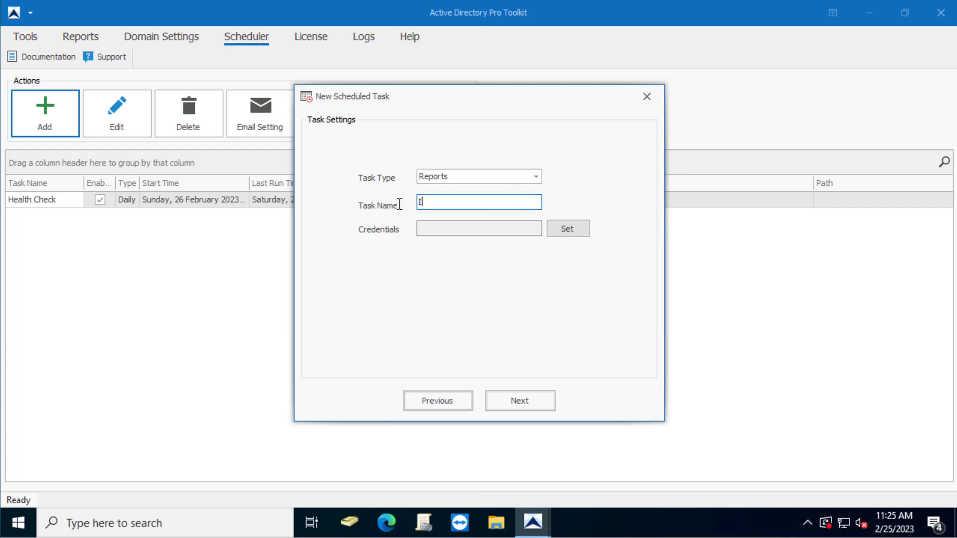
text(Bad)
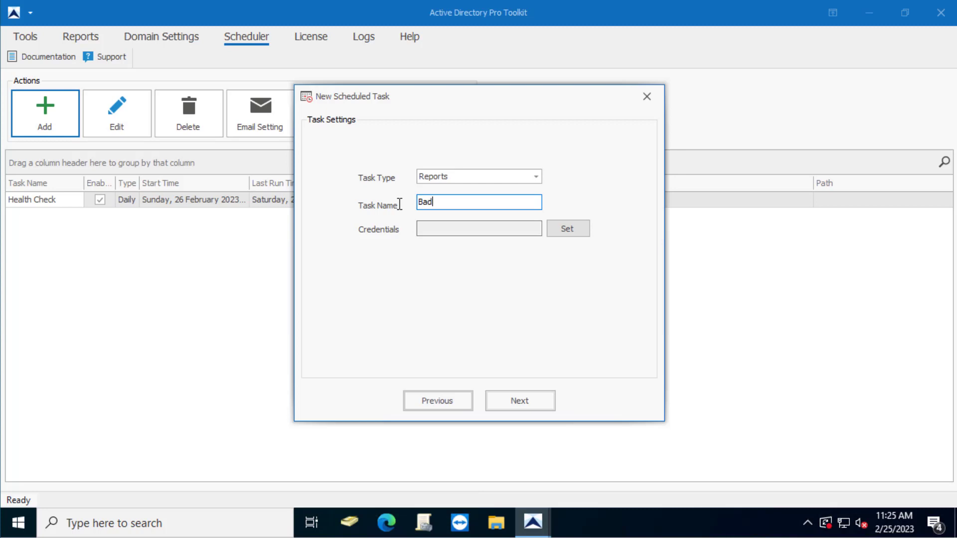
text(Passw)
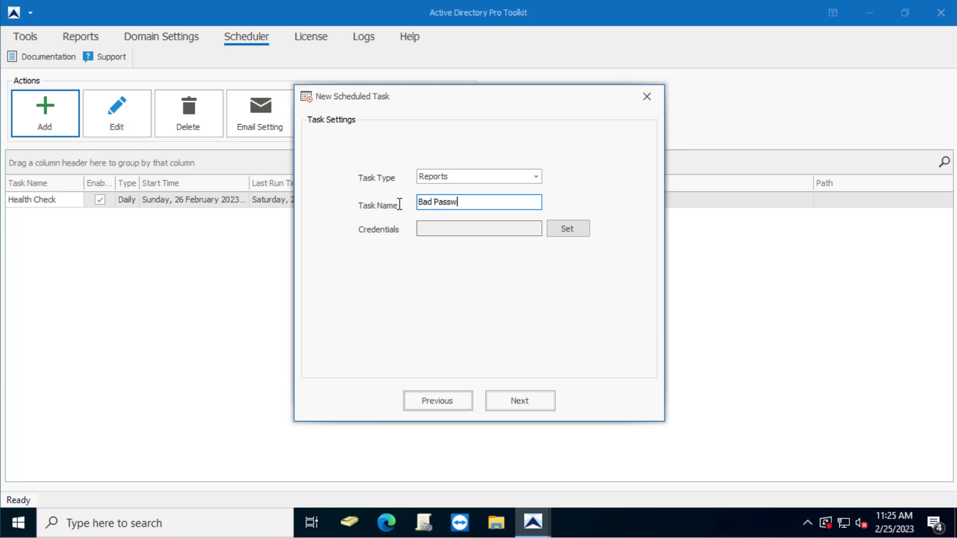
text(ord Attempts)
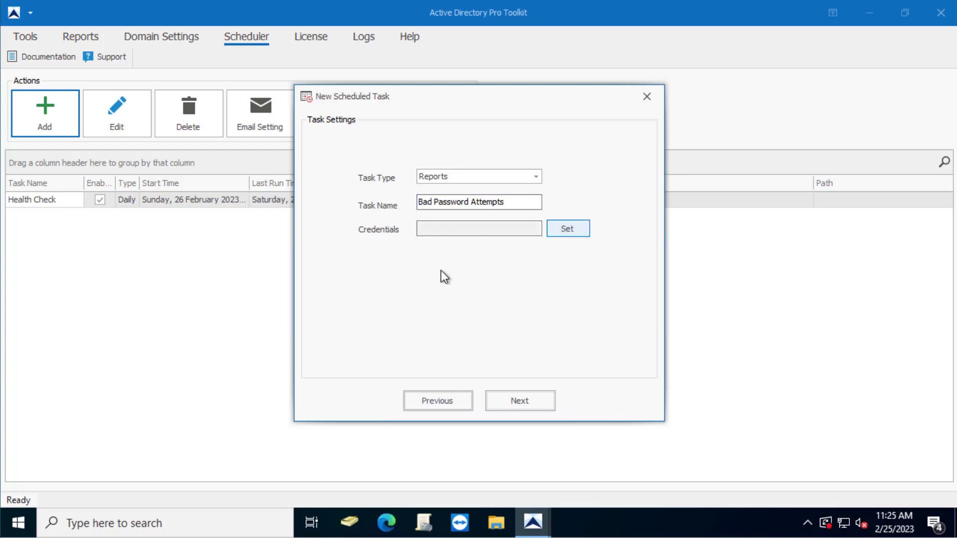
click(566, 228)
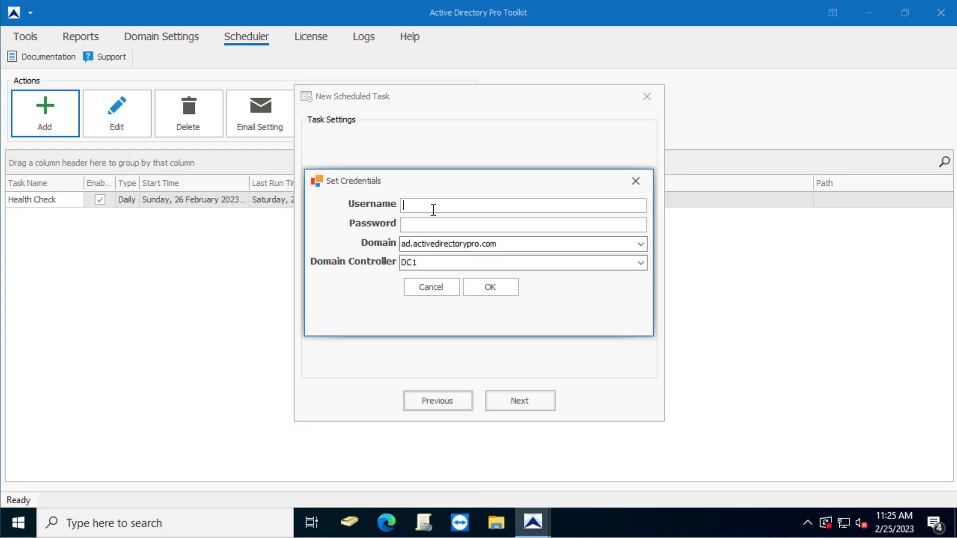
text(robert.allen.da)
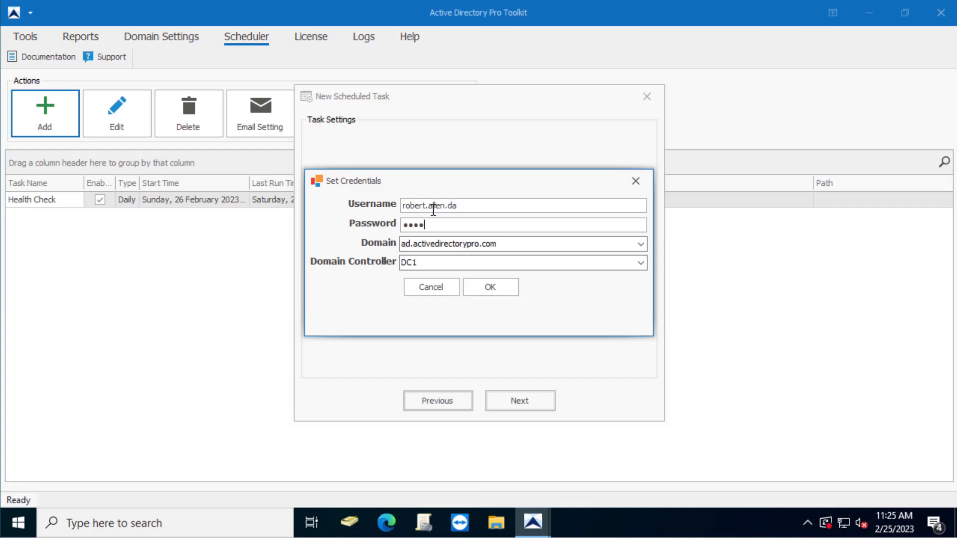
click(522, 225)
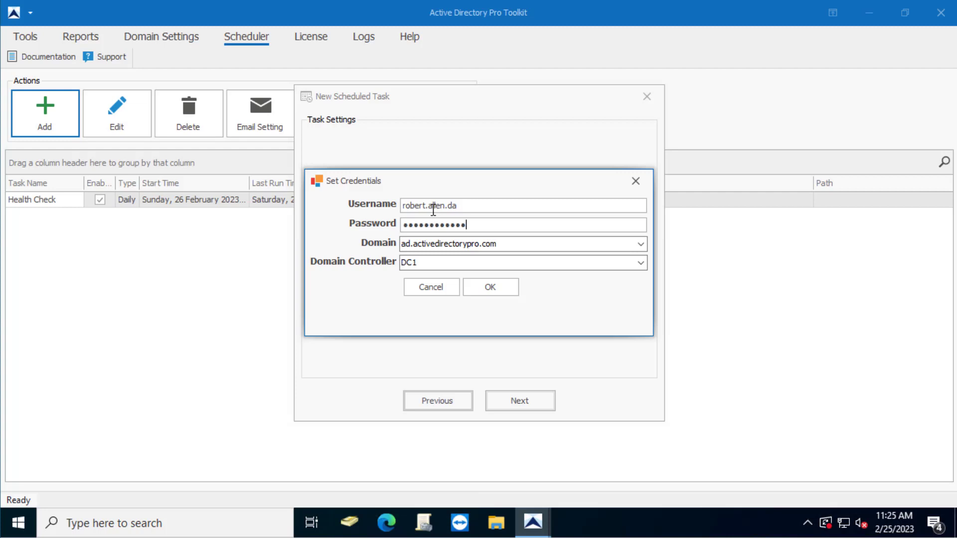
click(490, 287)
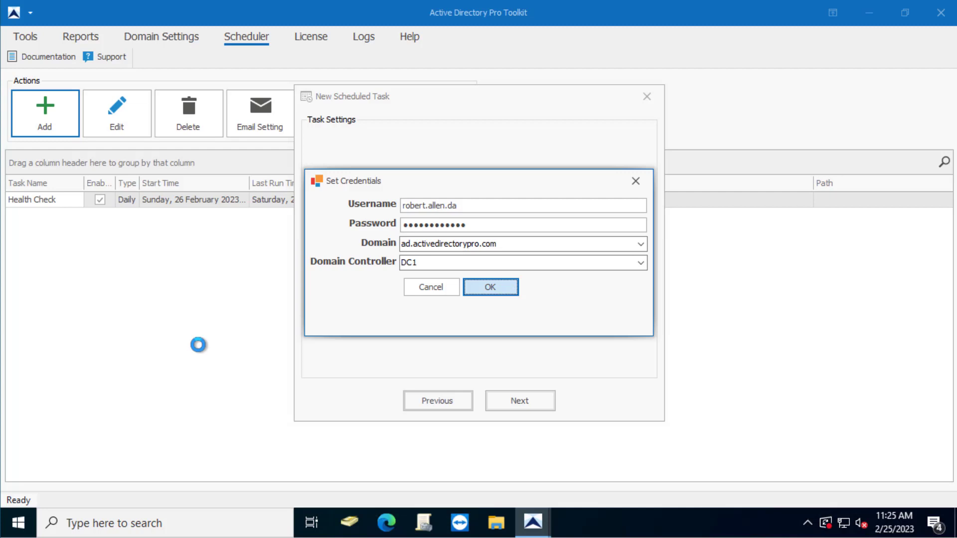
click(489, 287)
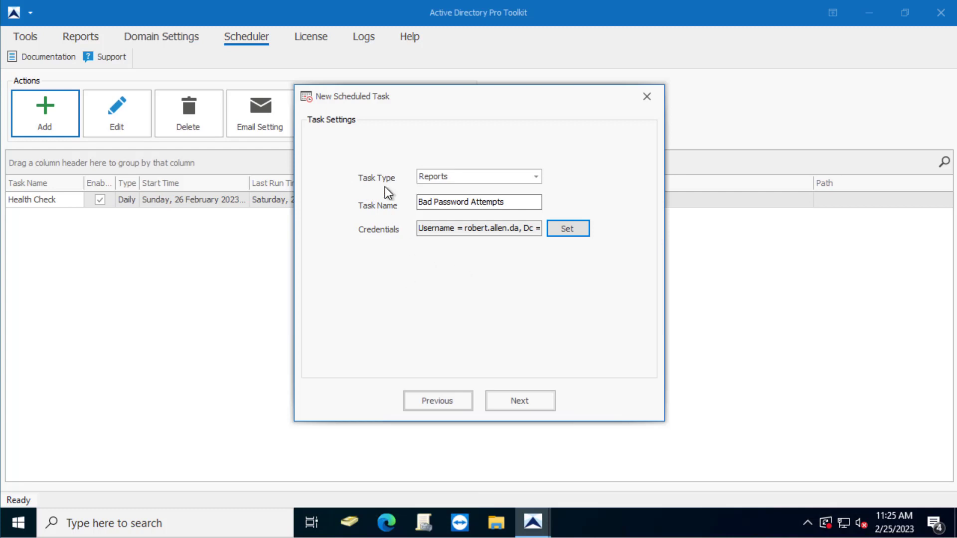
click(520, 401)
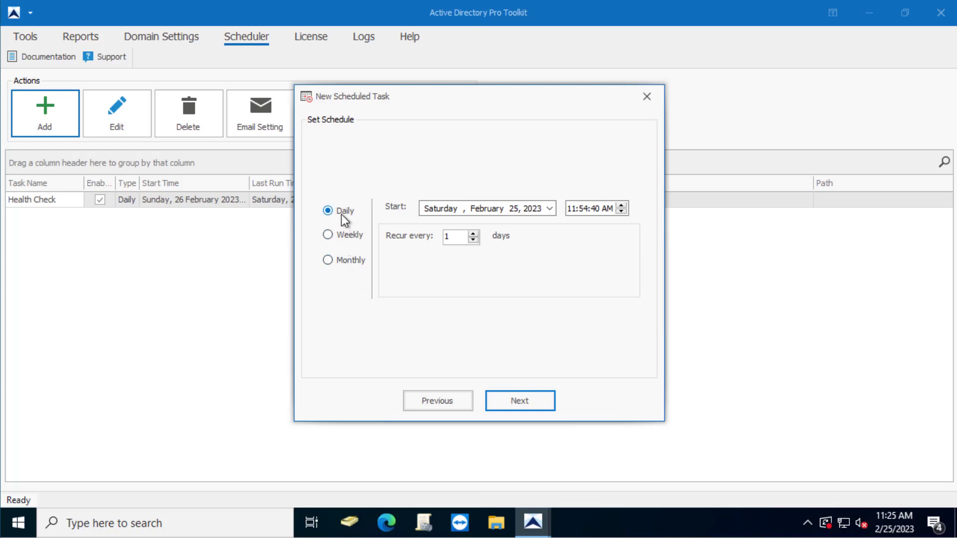
mouse_move(510, 227)
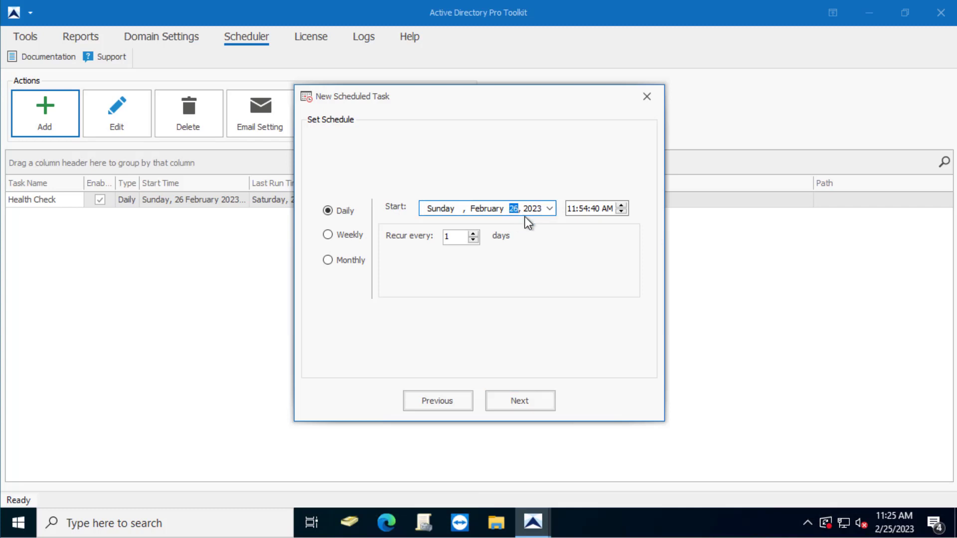
Step: Set the daily schedule start to Sunday, February 26, 2023 at 7:00:00 AM
click(575, 209)
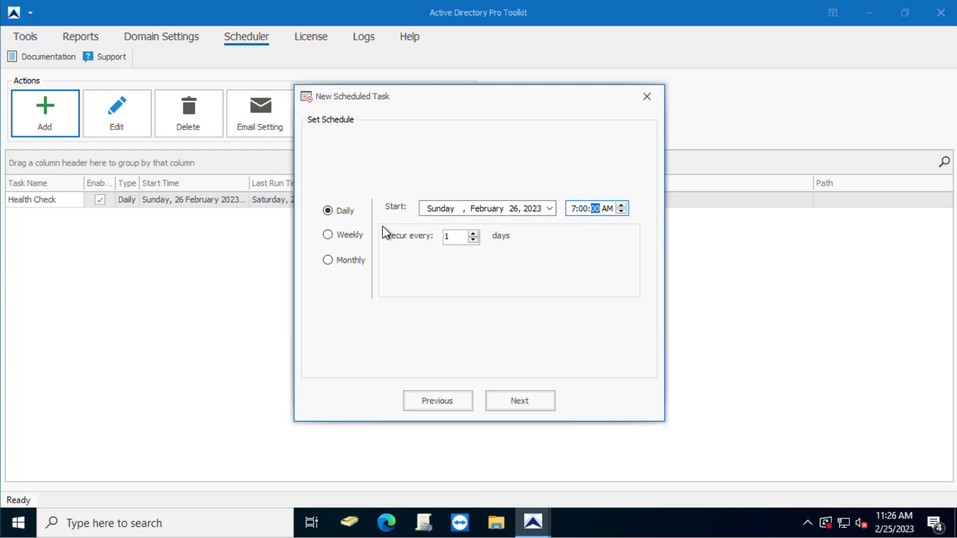
mouse_move(421, 254)
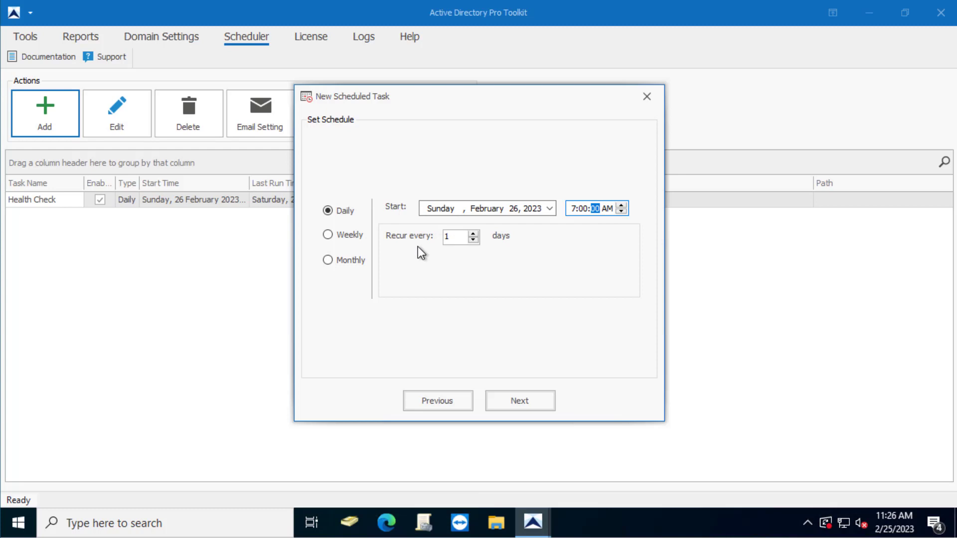
mouse_move(458, 279)
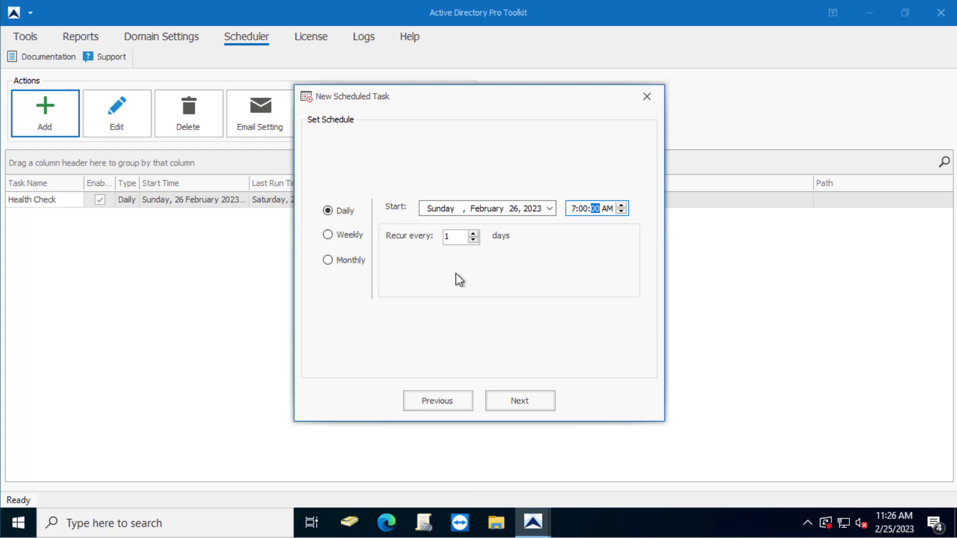
Step: Choose User category report 'Bad password attempts in last 1 day' covering the entire domain
click(518, 401)
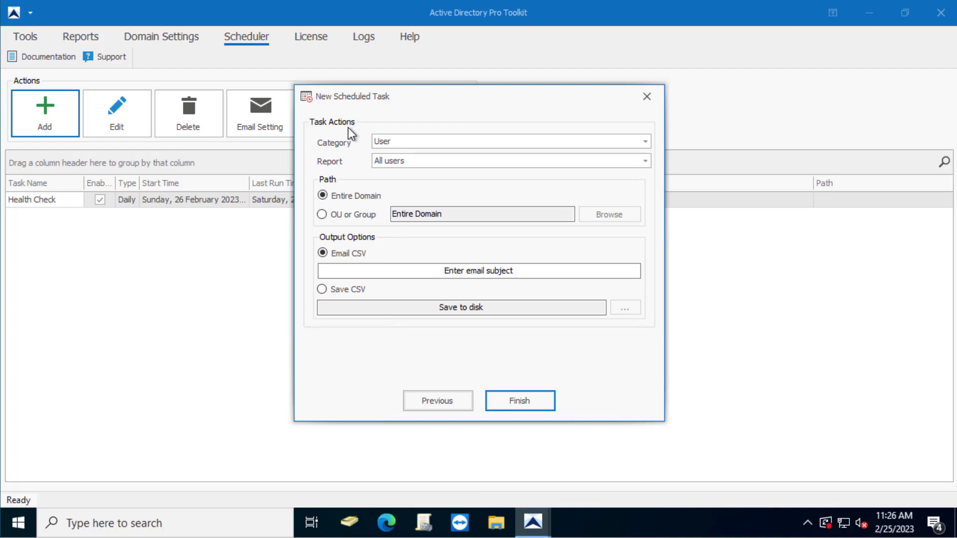
mouse_move(374, 146)
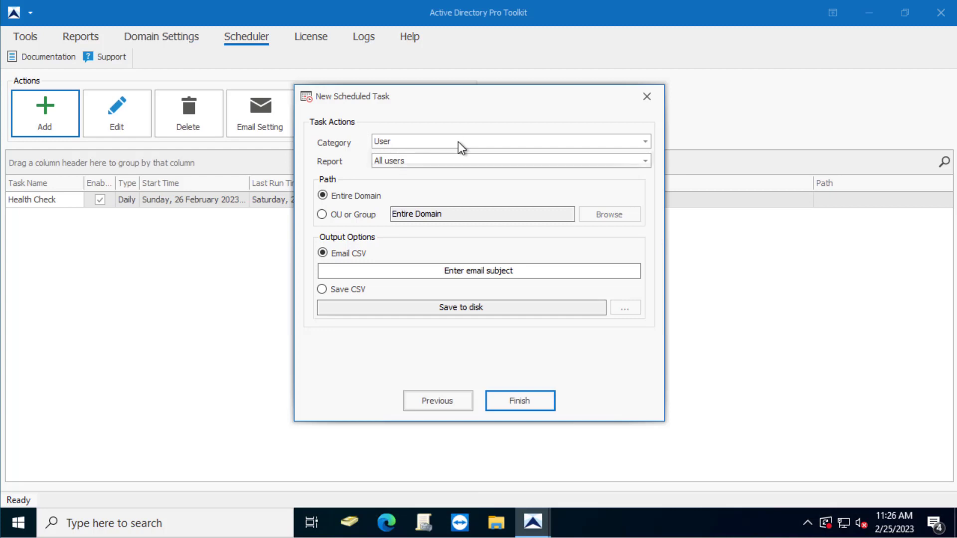
click(643, 140)
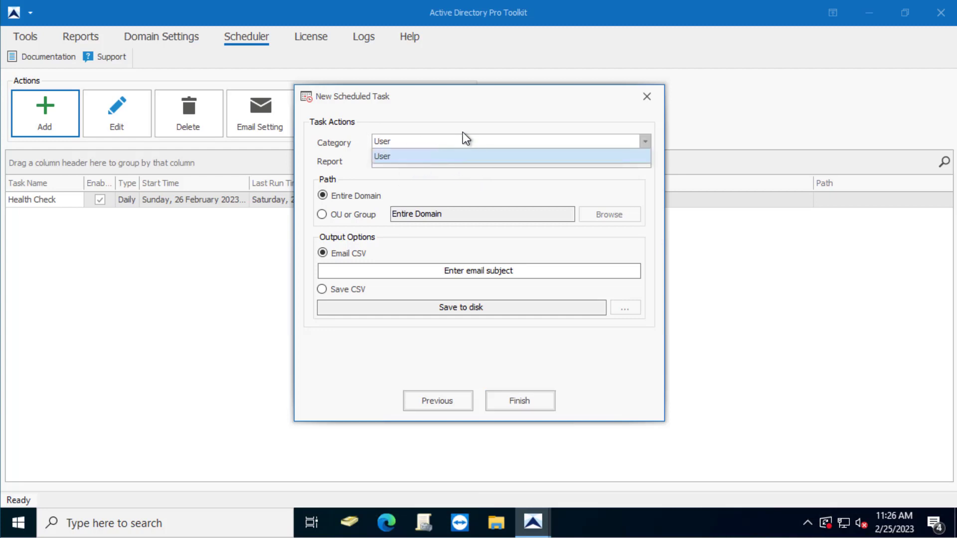
click(383, 157)
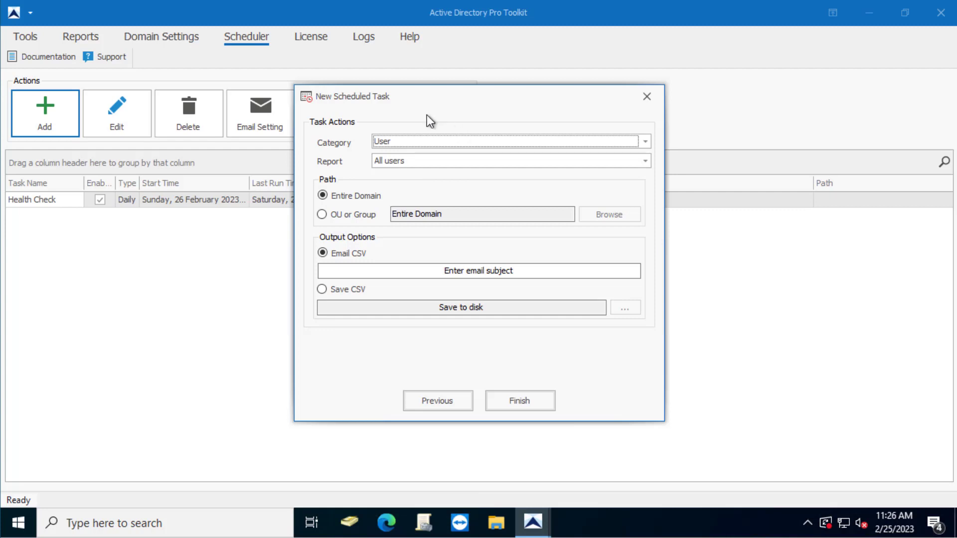
mouse_move(377, 122)
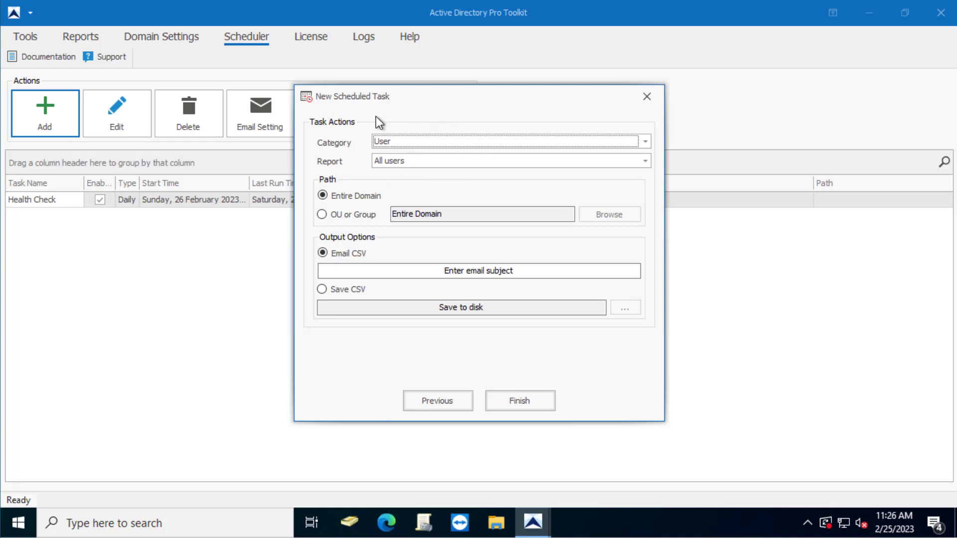
click(643, 161)
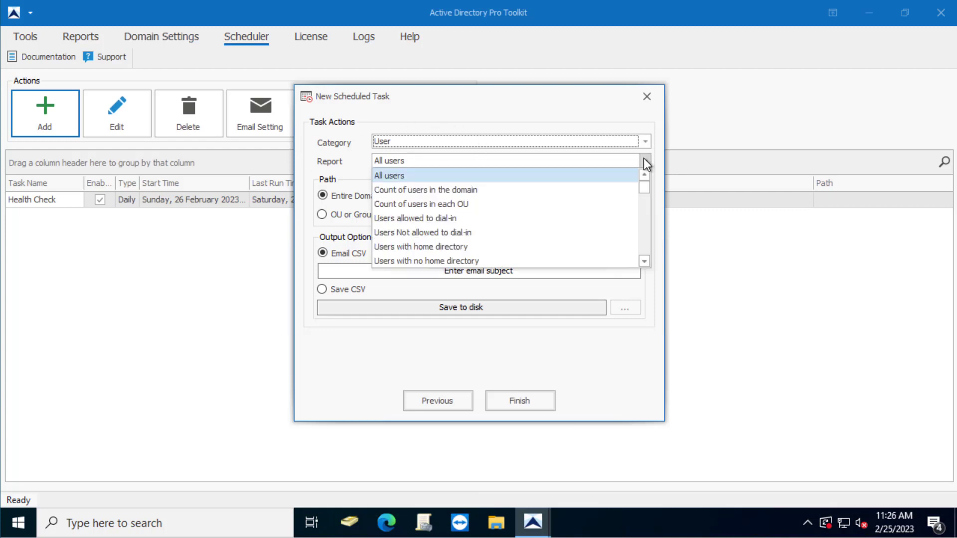
mouse_move(560, 189)
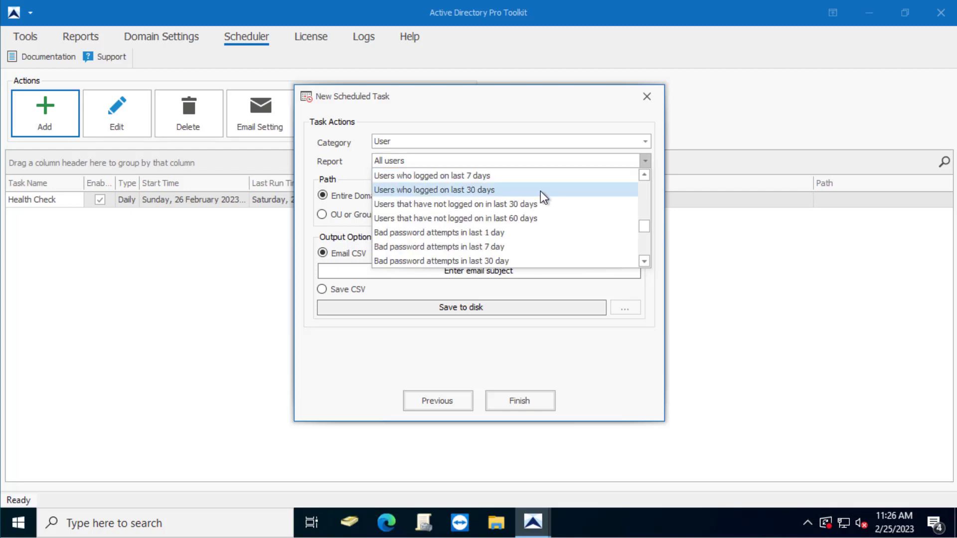
click(439, 232)
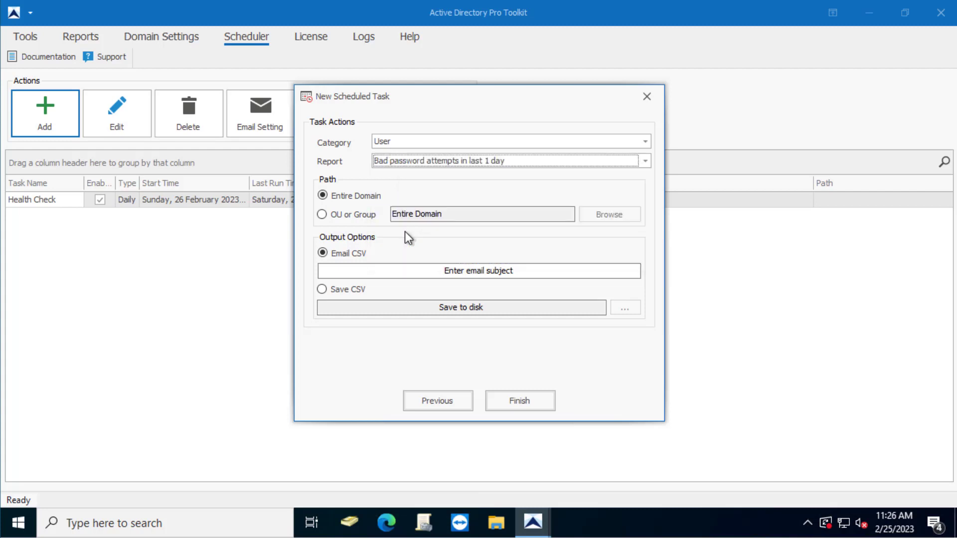
click(322, 195)
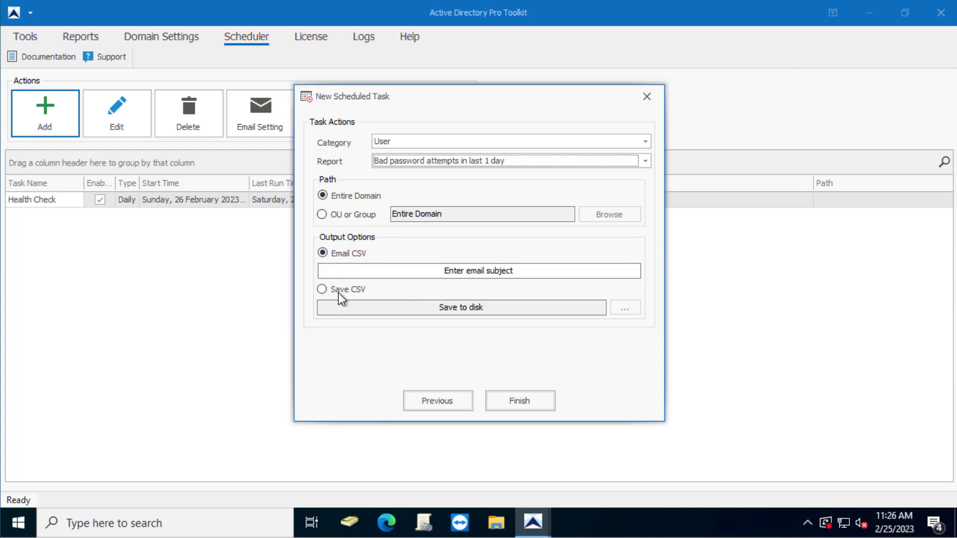
Step: Email the output as CSV with subject 'Bad Password Attempt' and finish creating the task
click(322, 253)
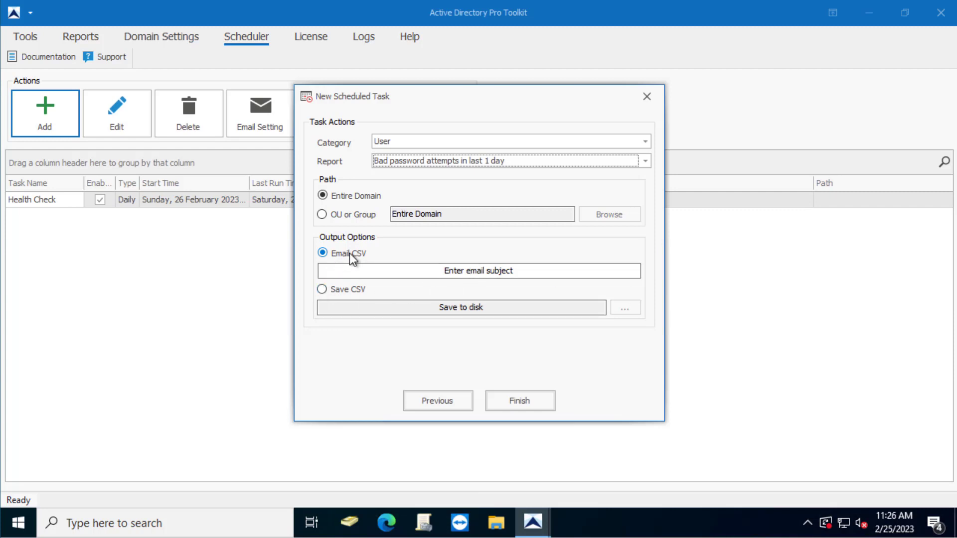
click(479, 270)
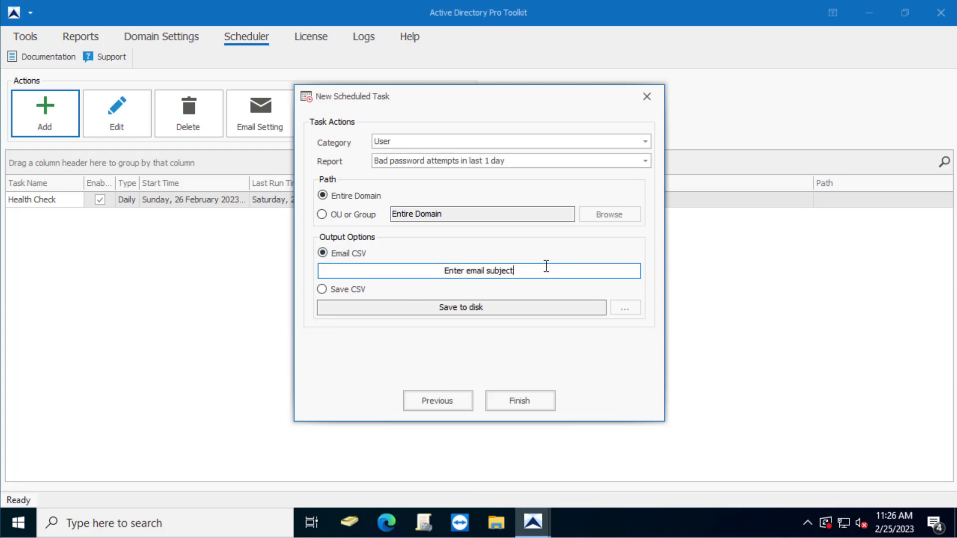
text(Bad)
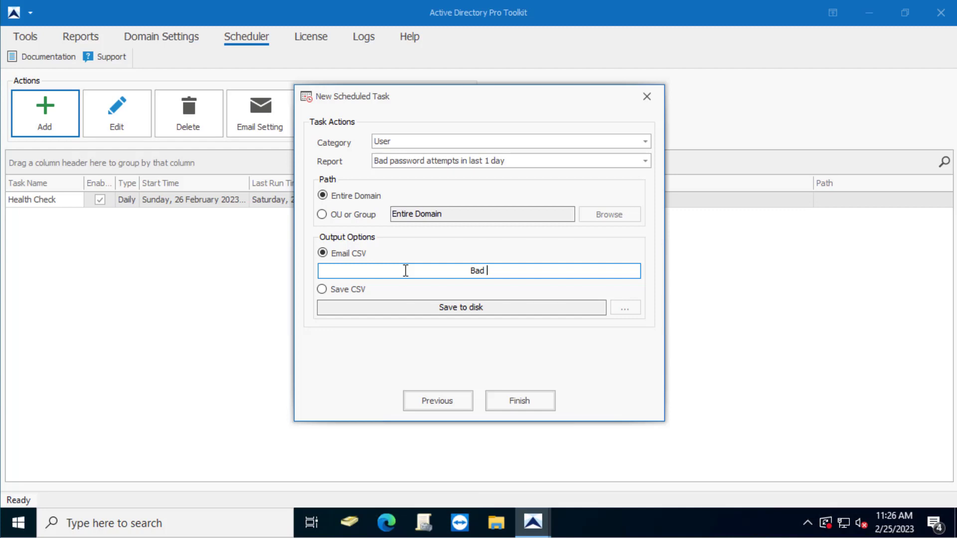
text(Paddword)
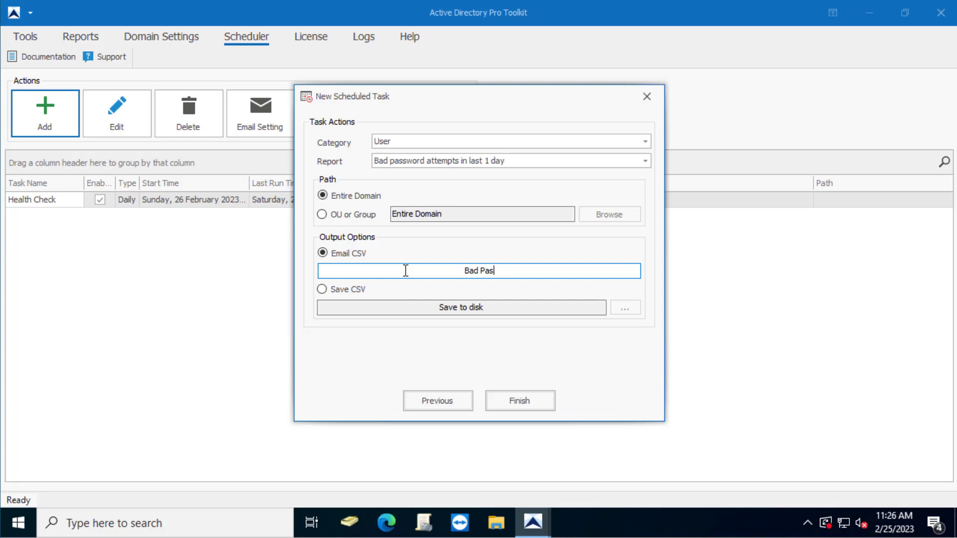
text(sword a)
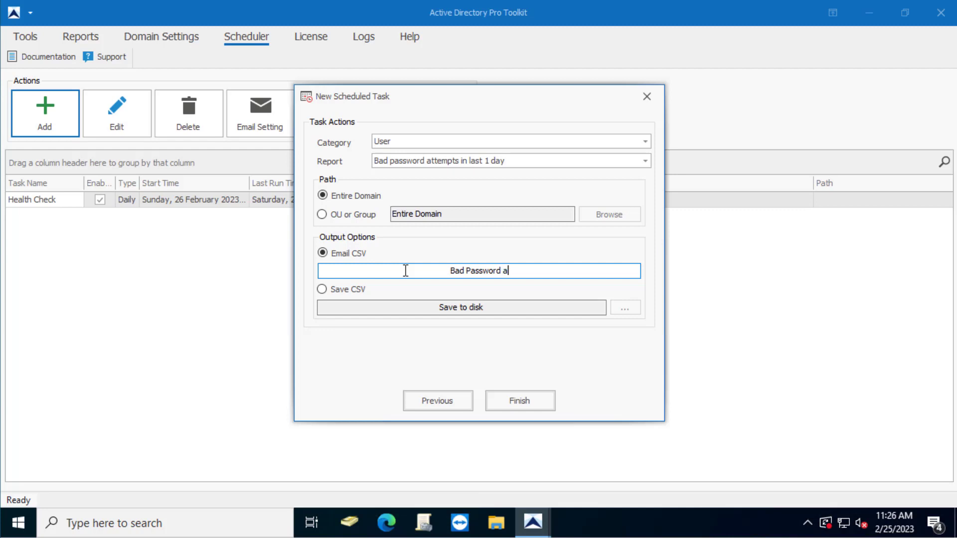
text(ttempt)
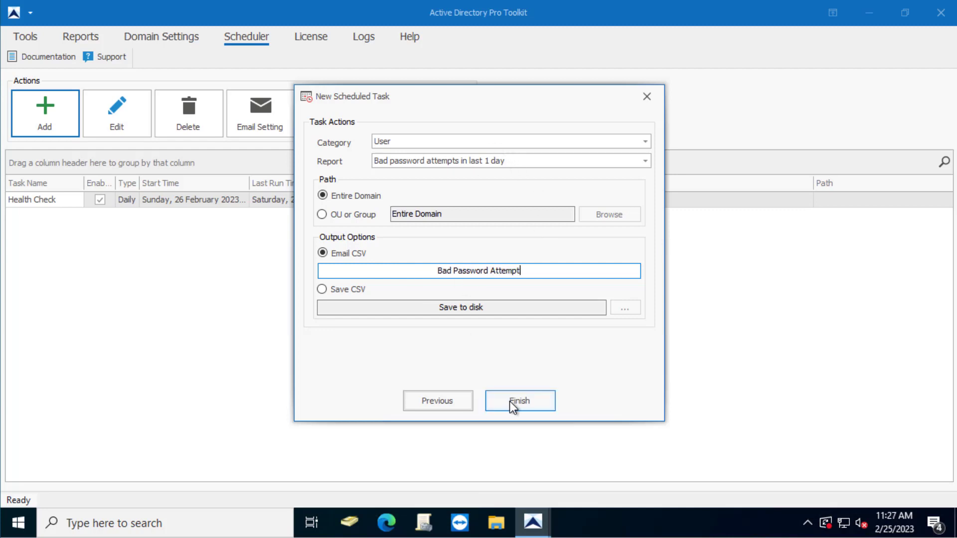
click(518, 401)
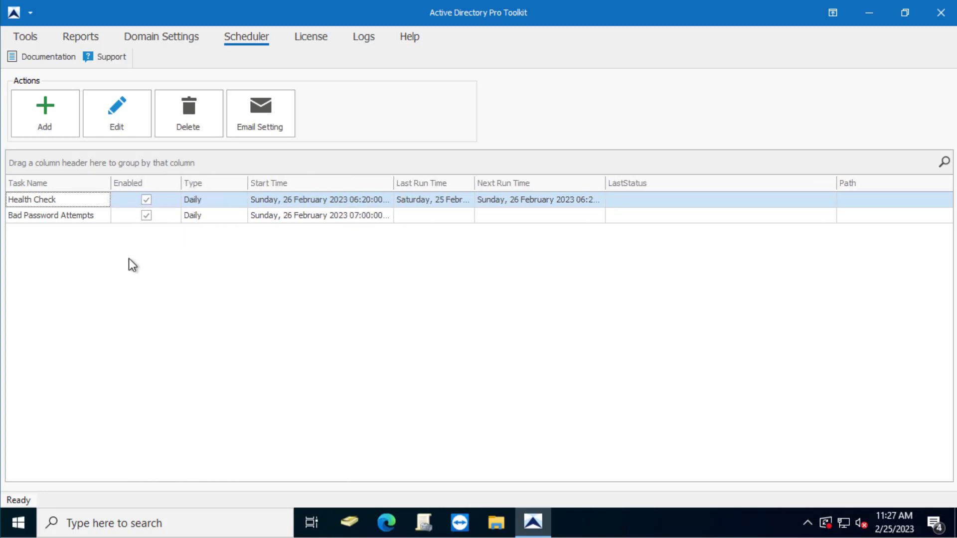
mouse_move(374, 259)
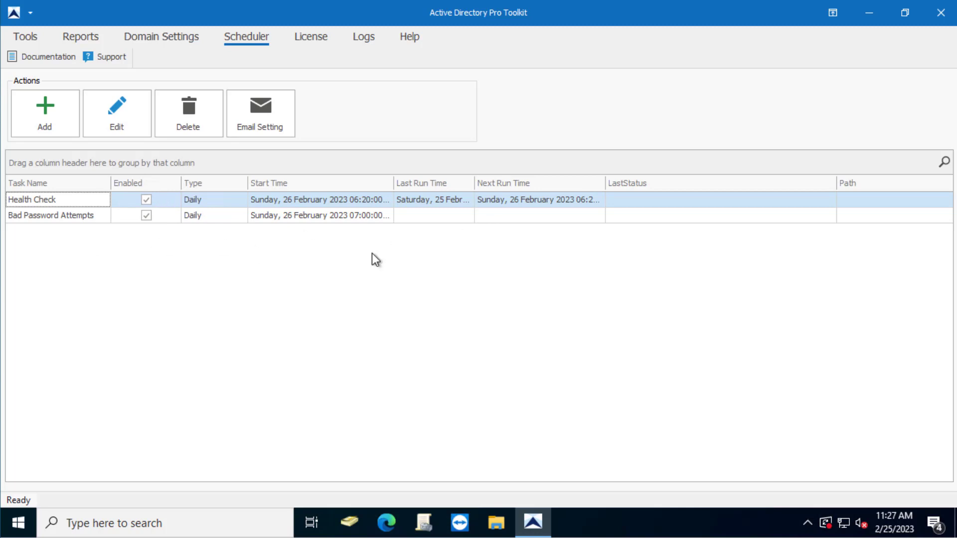
mouse_move(621, 217)
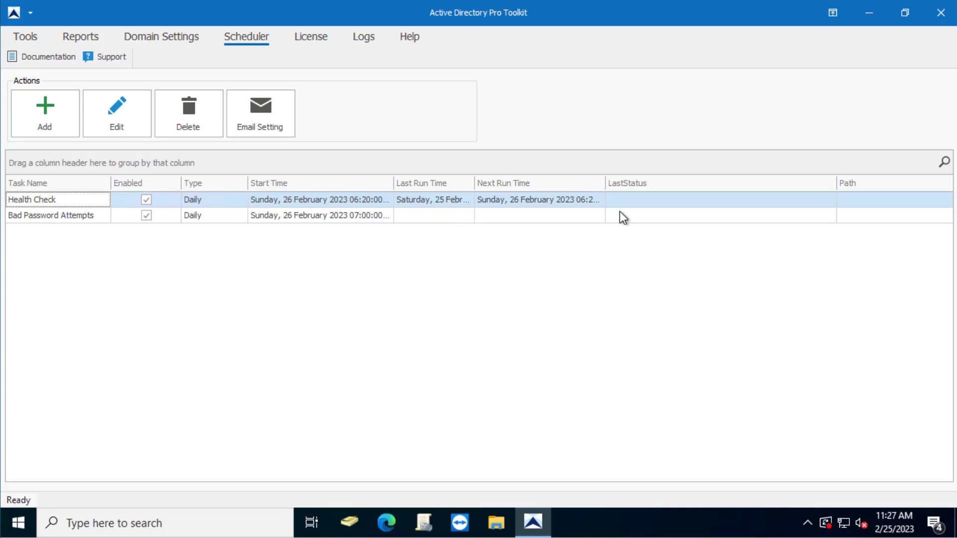
mouse_move(679, 206)
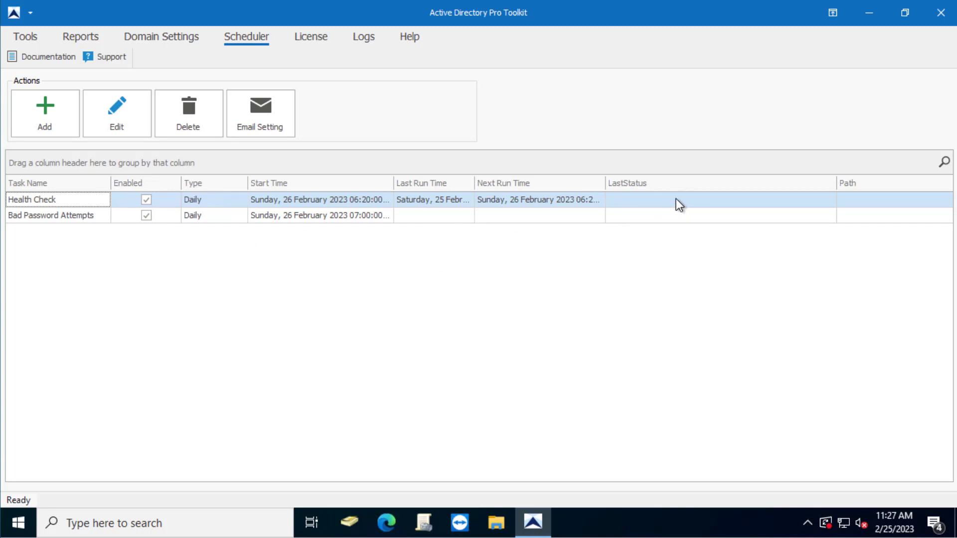
mouse_move(516, 233)
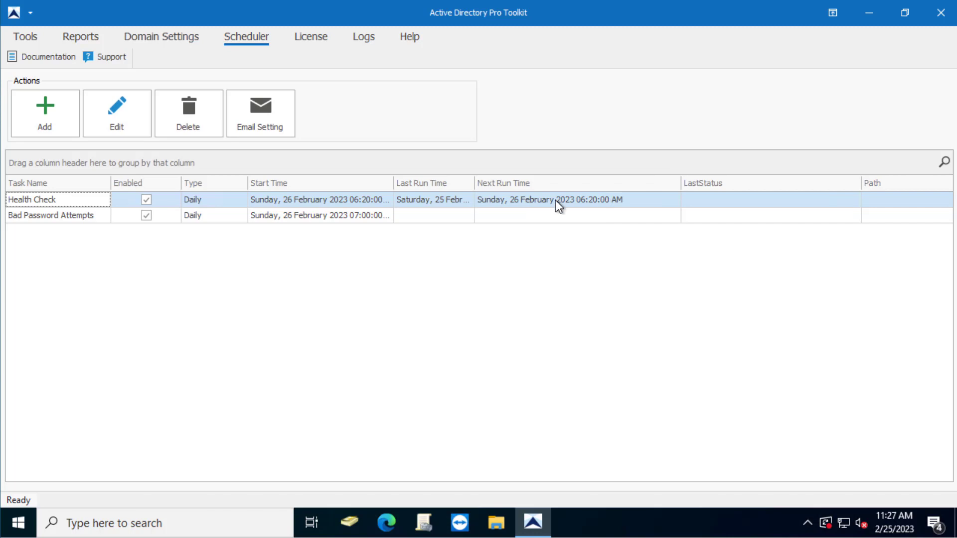
mouse_move(312, 338)
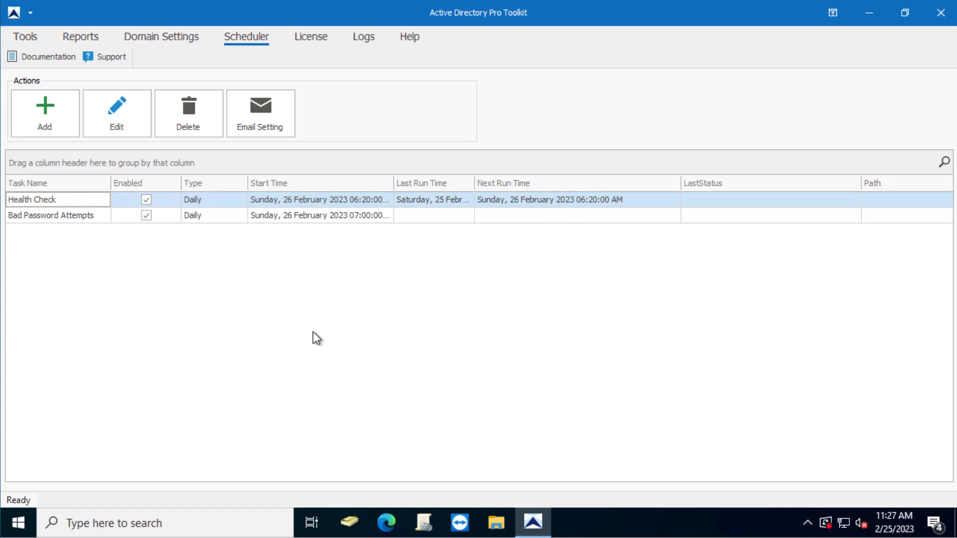
mouse_move(322, 332)
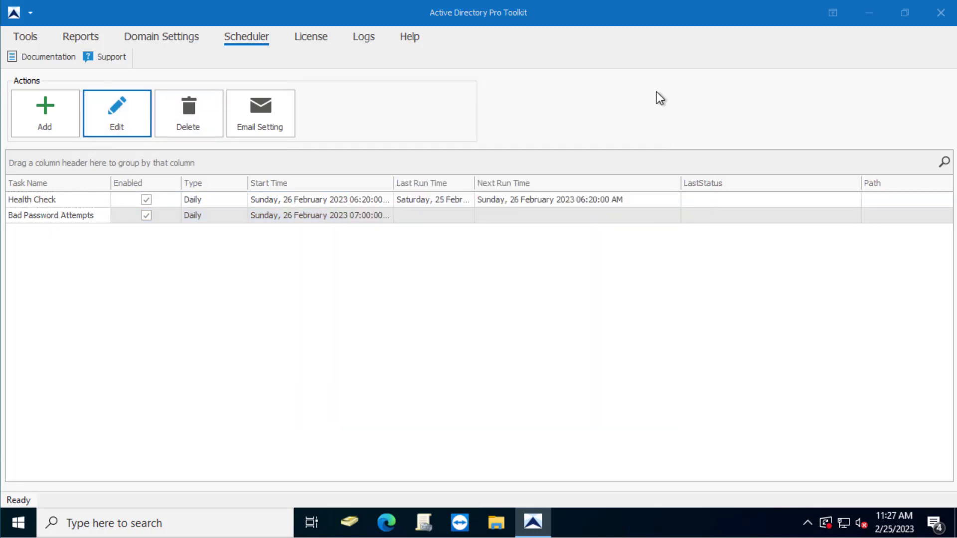
click(116, 112)
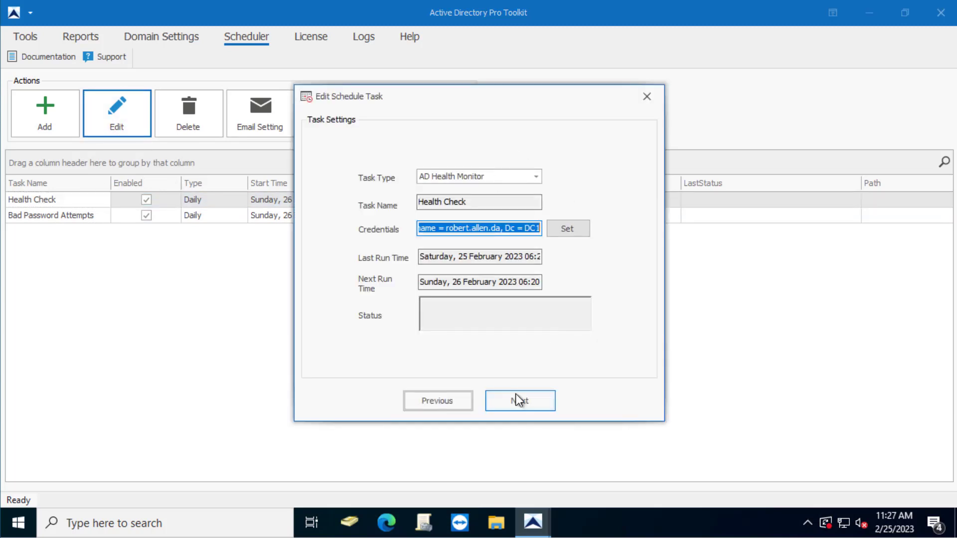
click(519, 401)
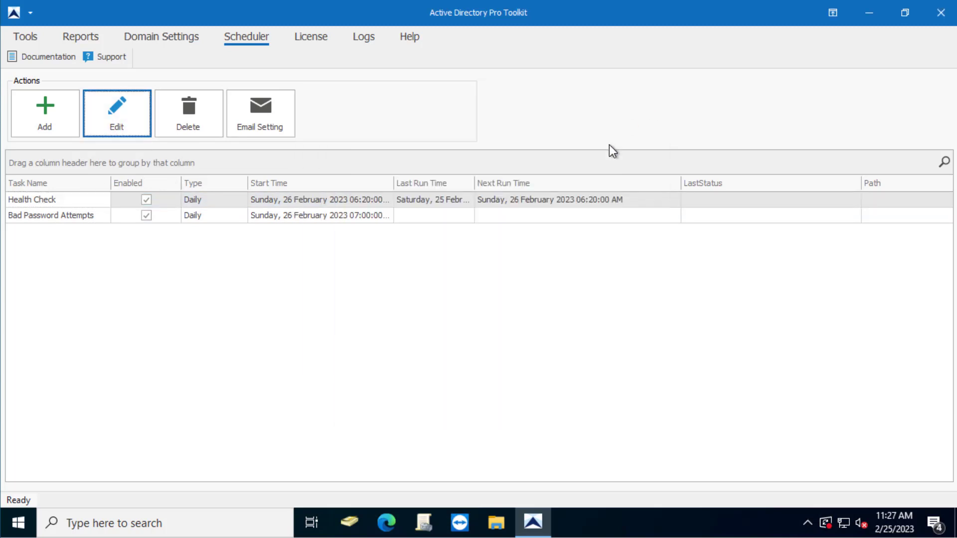